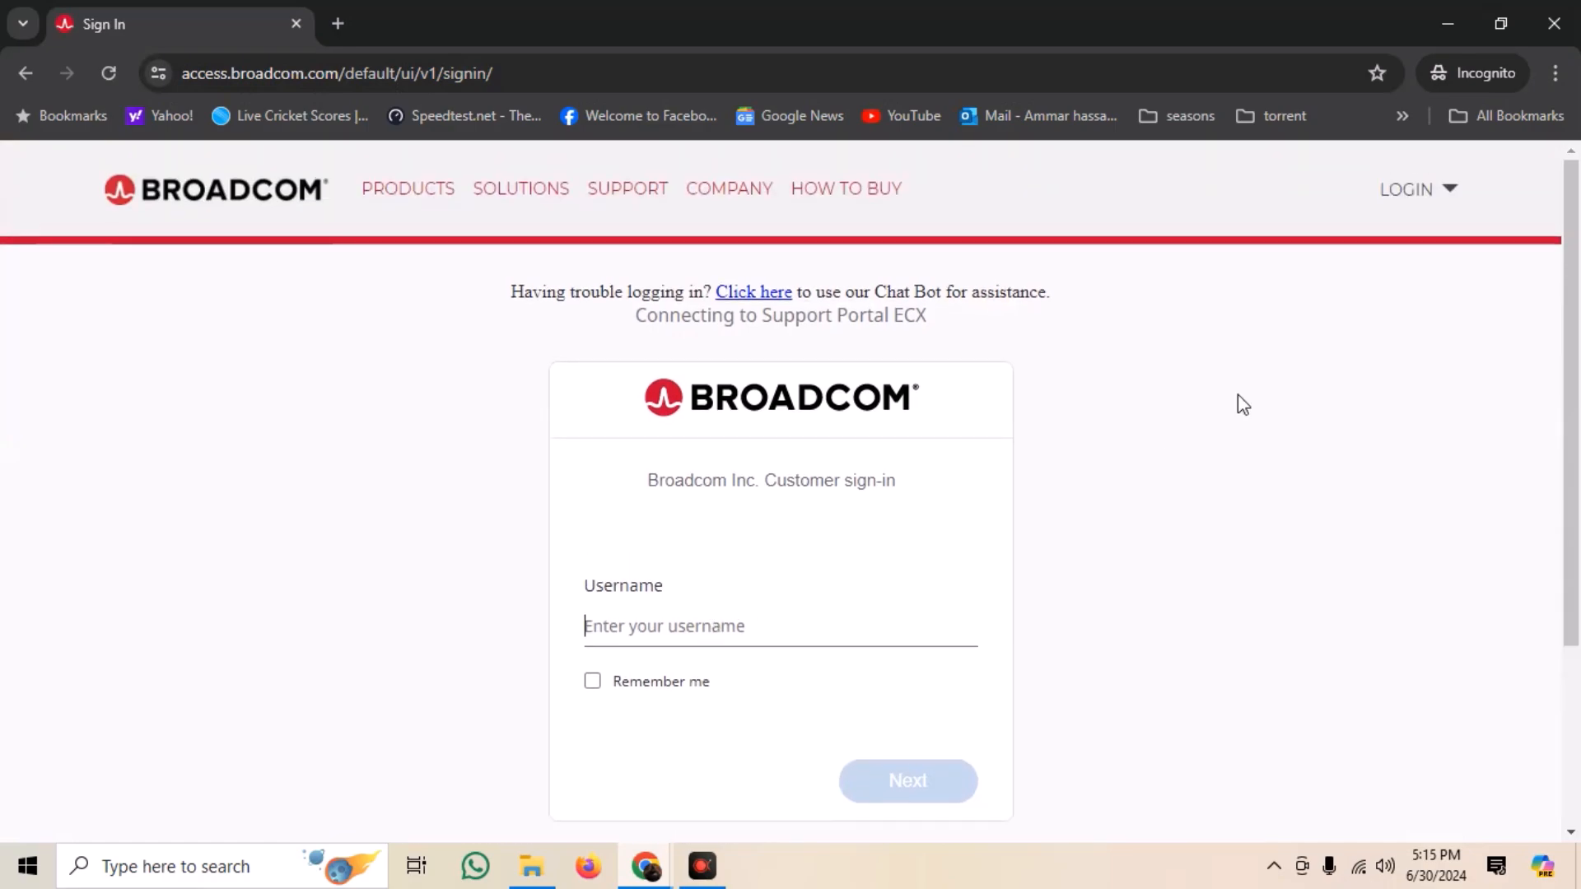
{"action": "mouse_move", "coordinate": [1453, 201]}
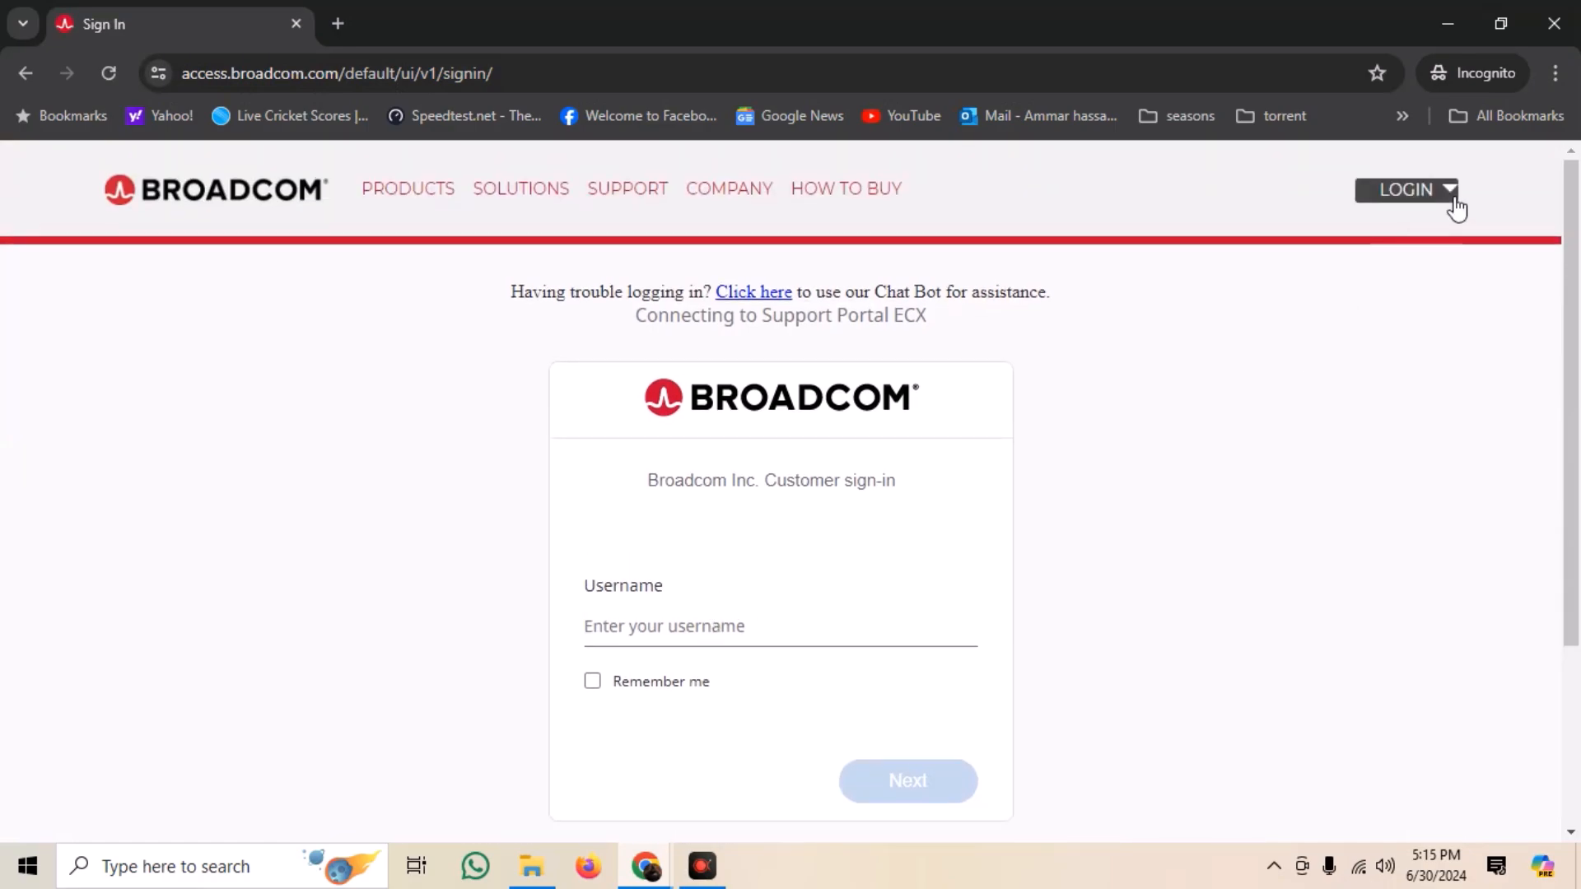
- Reach the Broadcom account registration page via LOGIN > REGISTER and dismiss the cookie notice
{"action": "left_click", "coordinate": [1410, 189]}
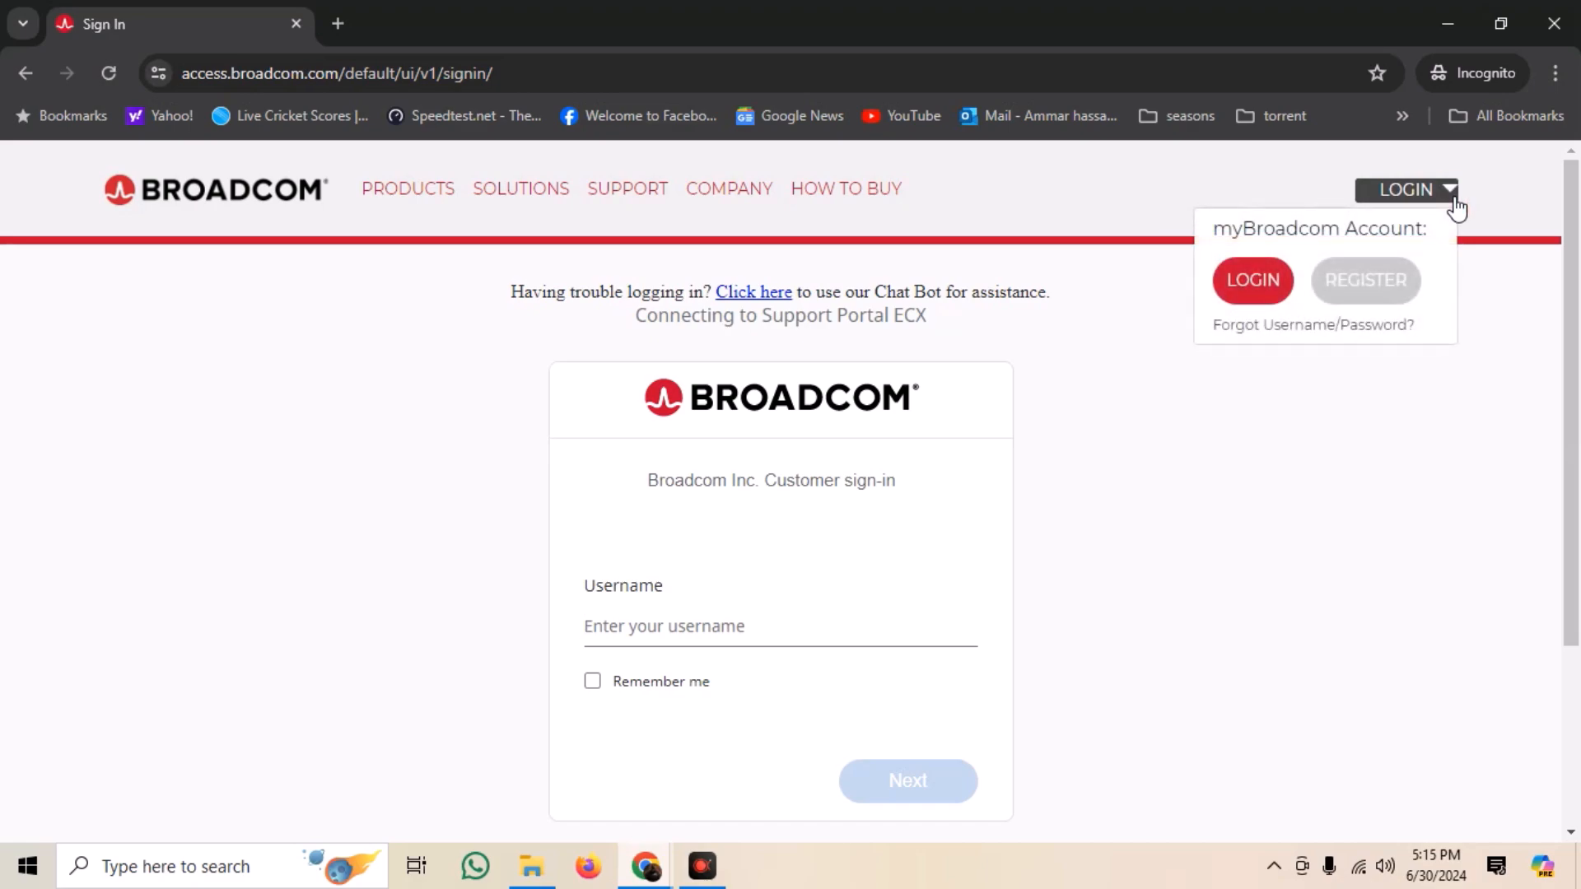
{"action": "left_click", "coordinate": [1365, 280]}
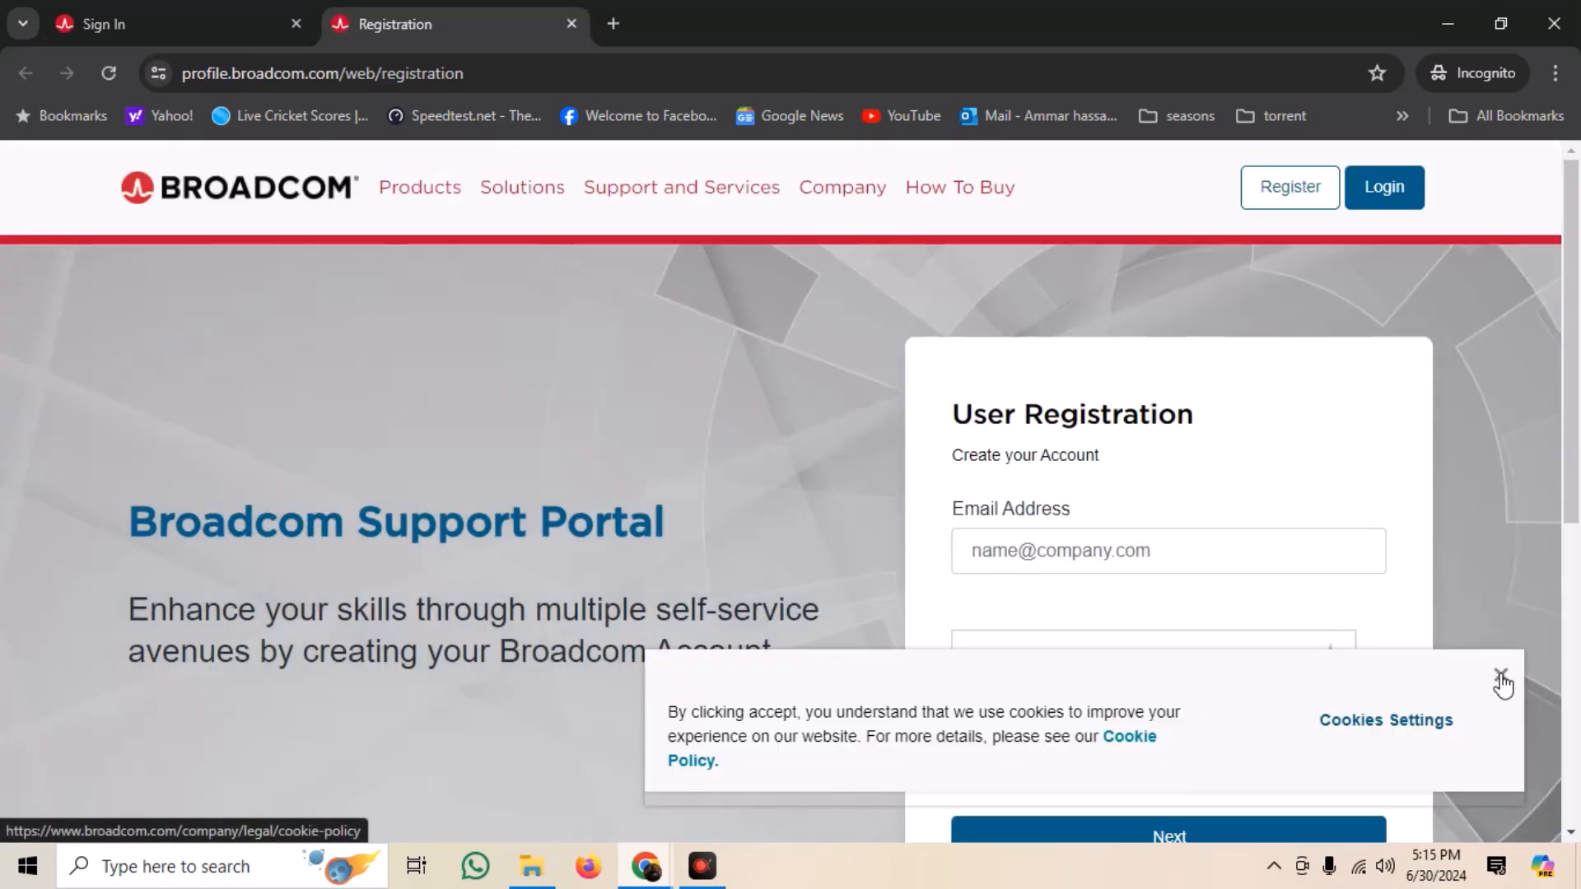
{"action": "left_click", "coordinate": [1503, 679]}
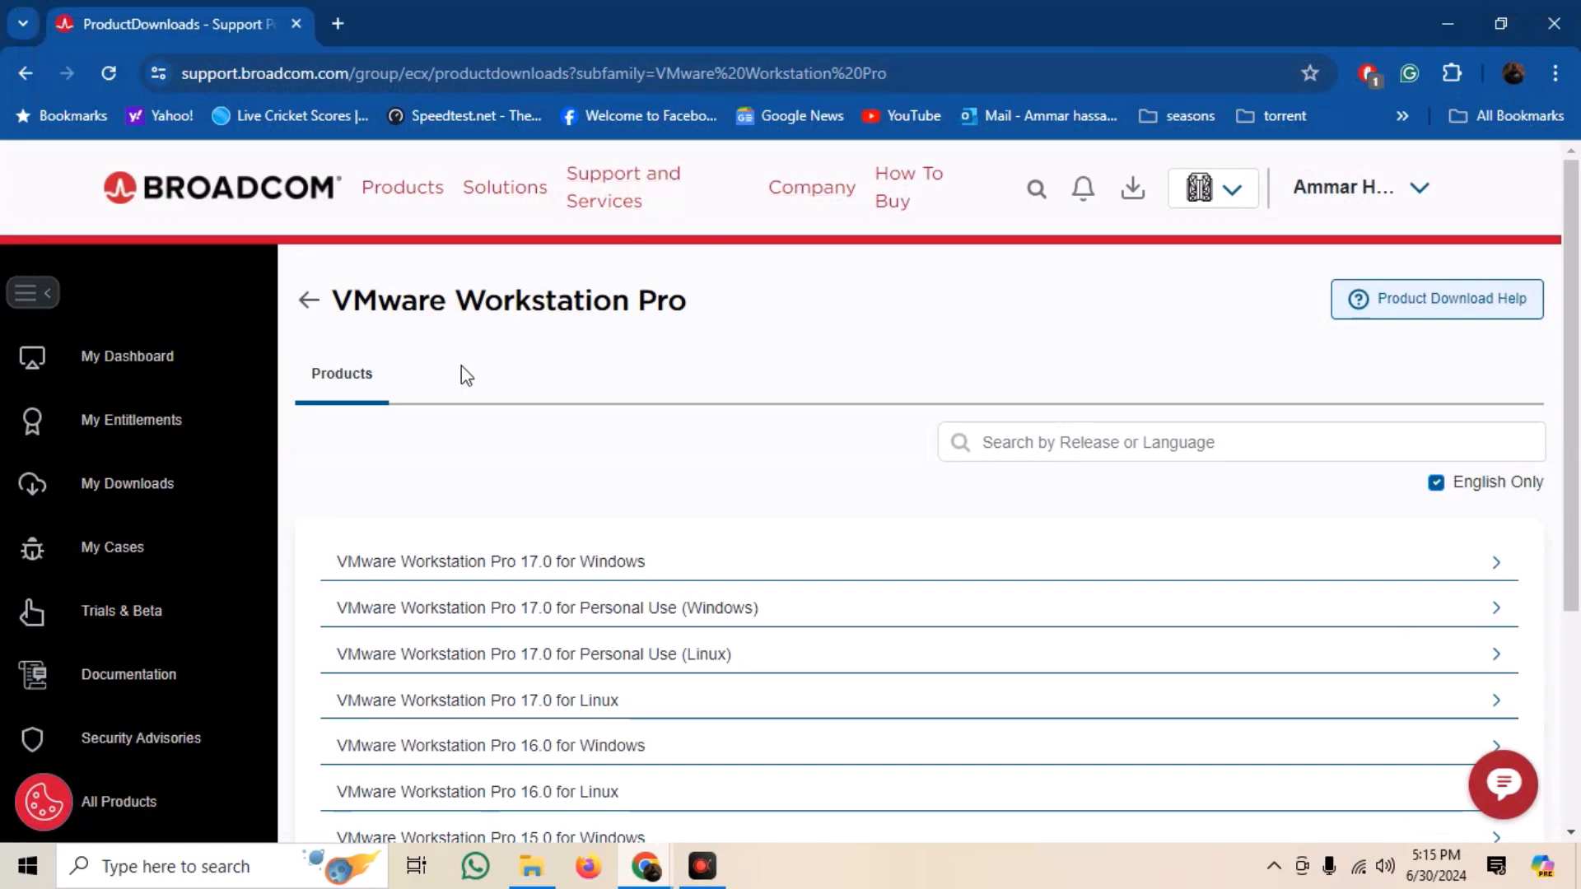
{"action": "mouse_move", "coordinate": [546, 442]}
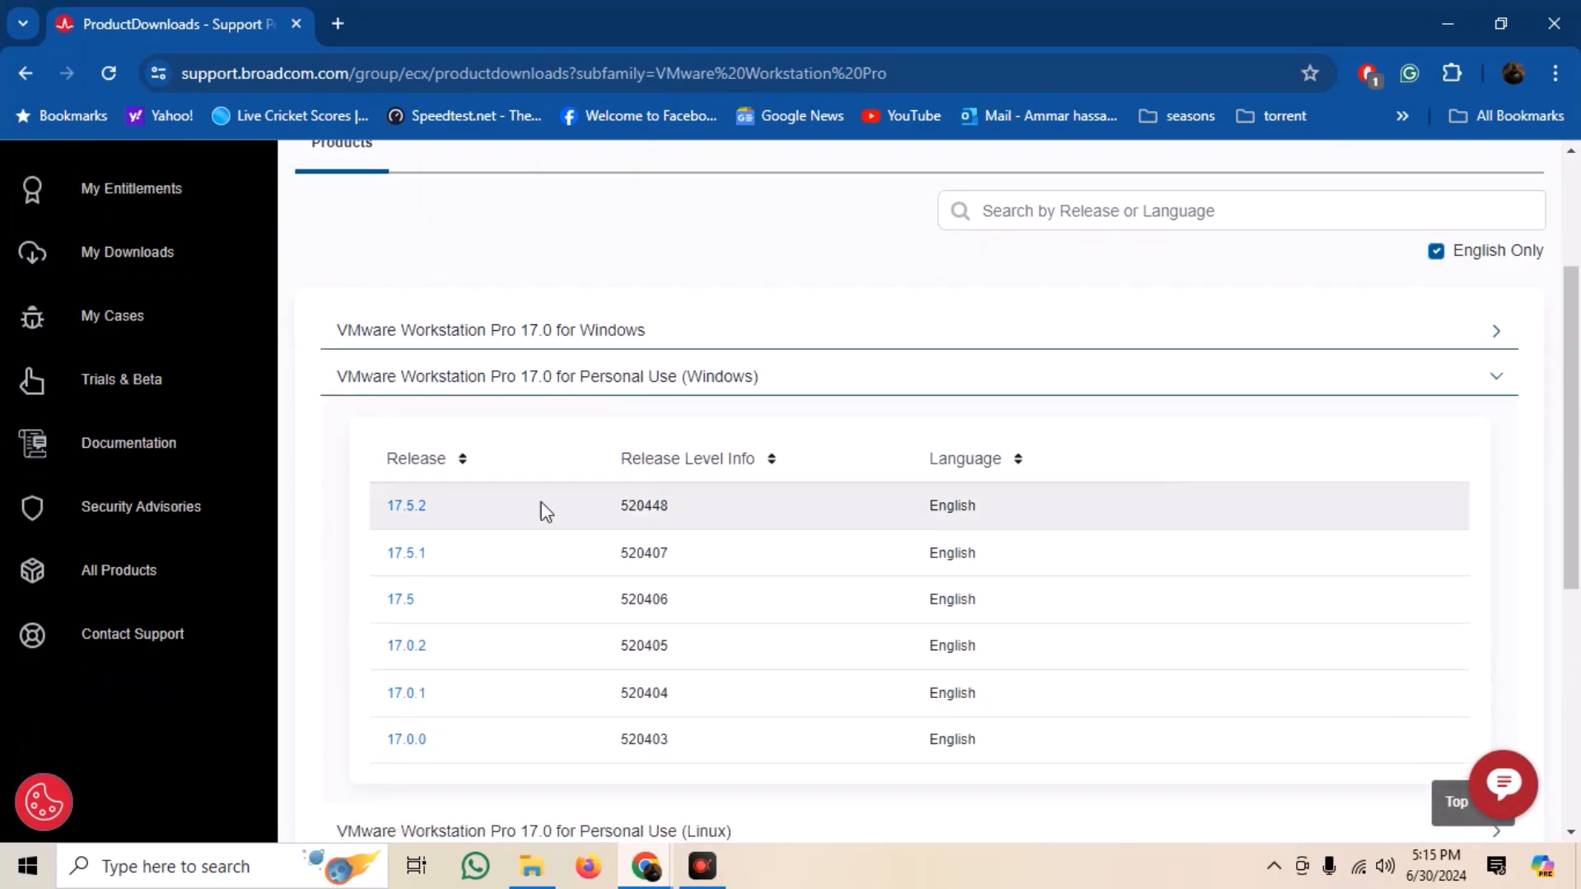
- Show the files for release 17.5.2 under Workstation Pro 17.0 for Personal Use (Windows)
{"action": "left_click", "coordinate": [405, 506]}
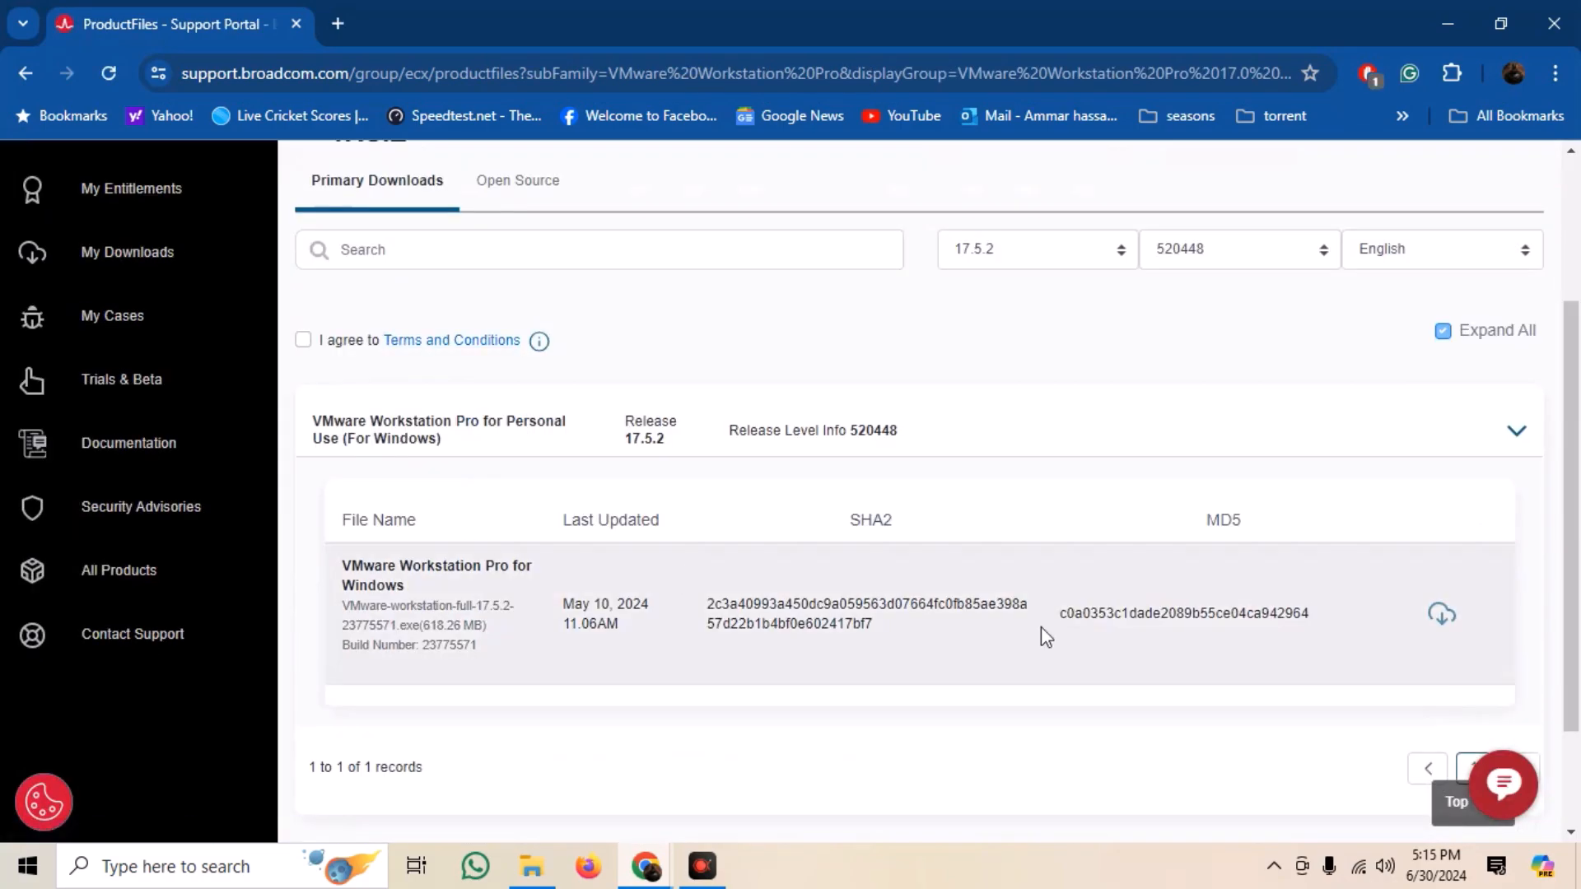
- Accept the Terms and Conditions and start the 17.5.2 Windows installer download
{"action": "left_click", "coordinate": [1441, 613]}
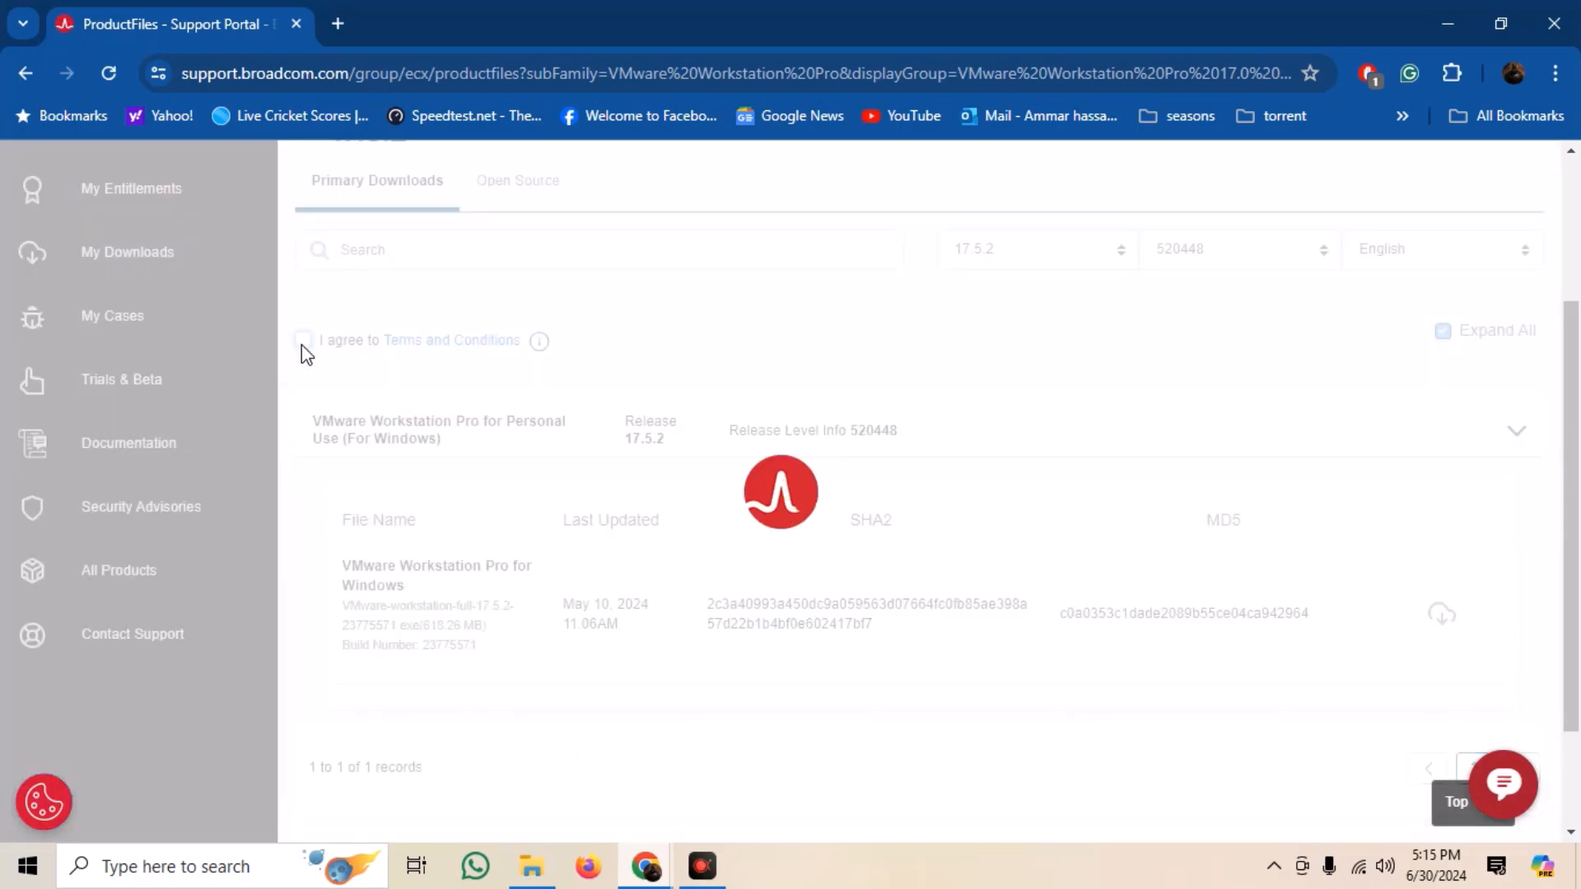
{"action": "left_click", "coordinate": [302, 341]}
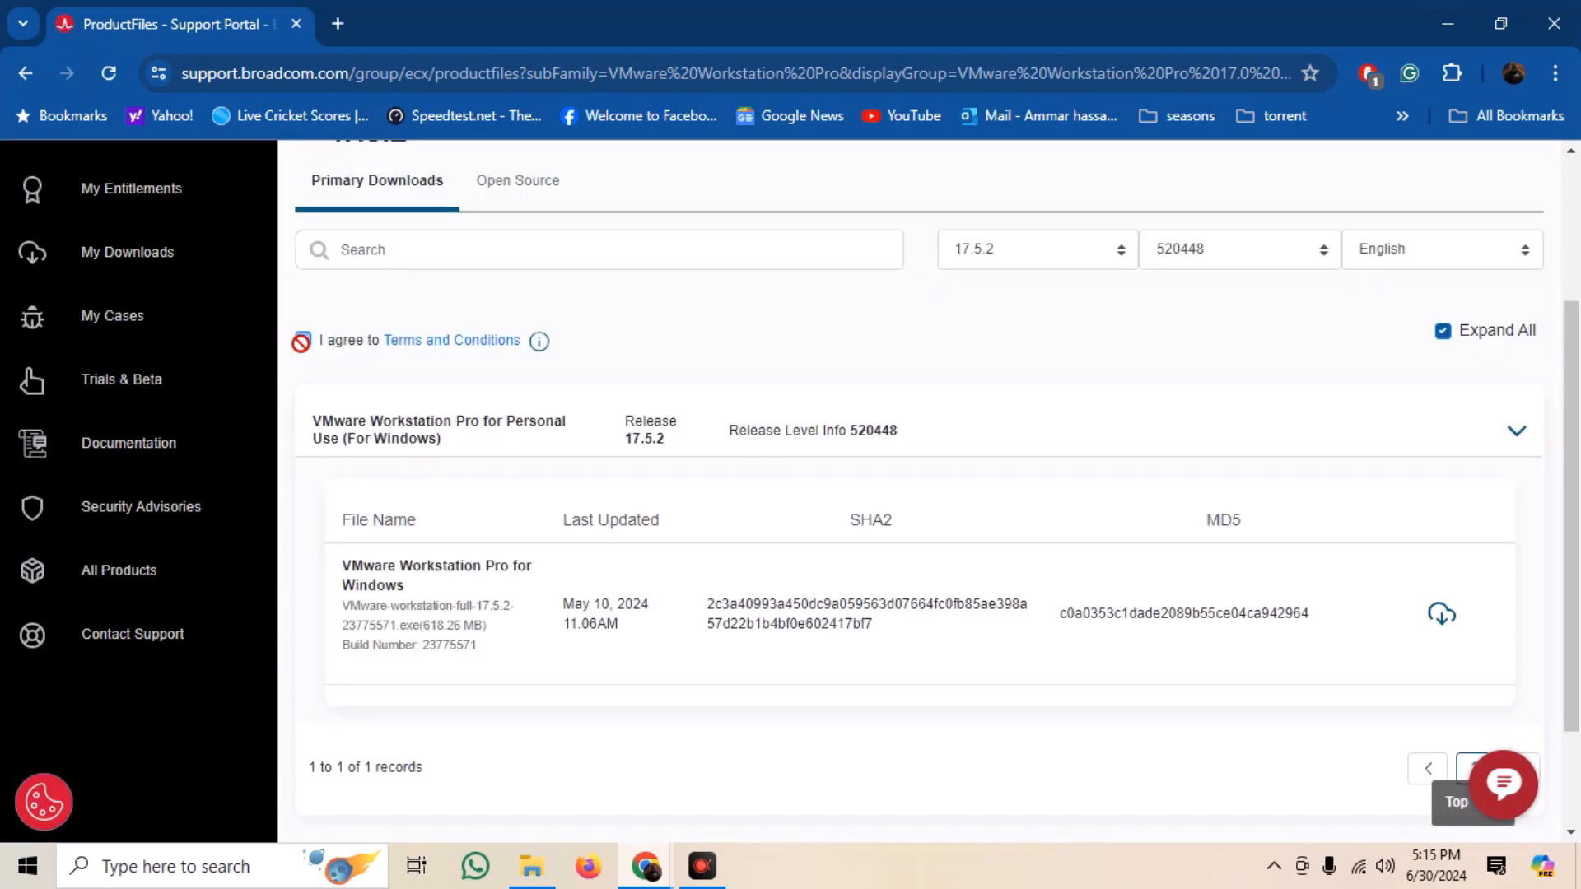
{"action": "left_click", "coordinate": [1442, 613]}
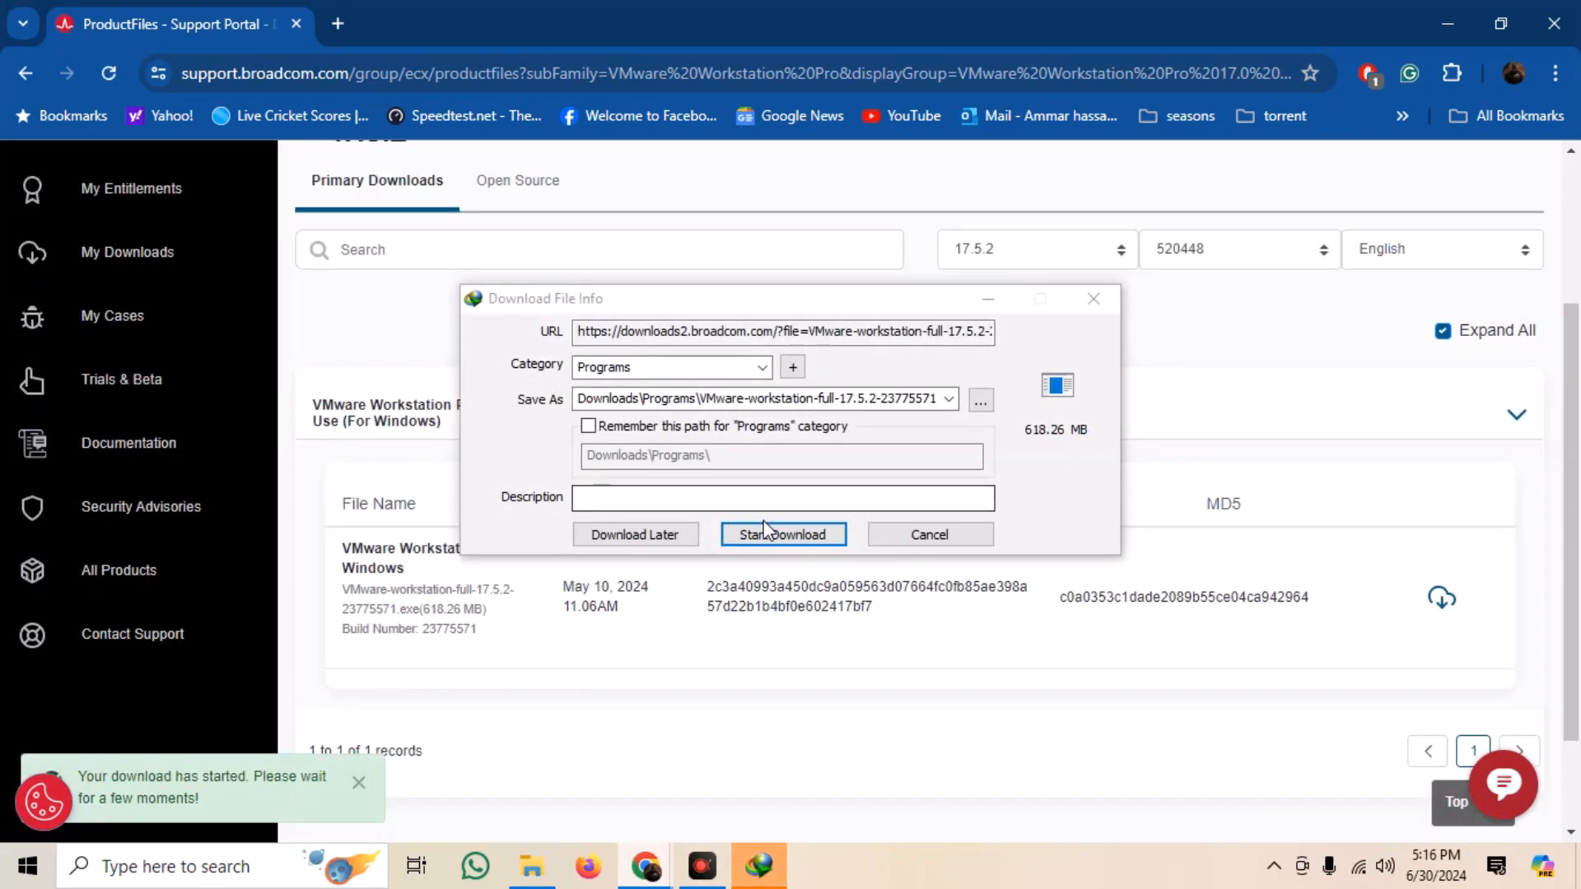
{"action": "left_click", "coordinate": [782, 533]}
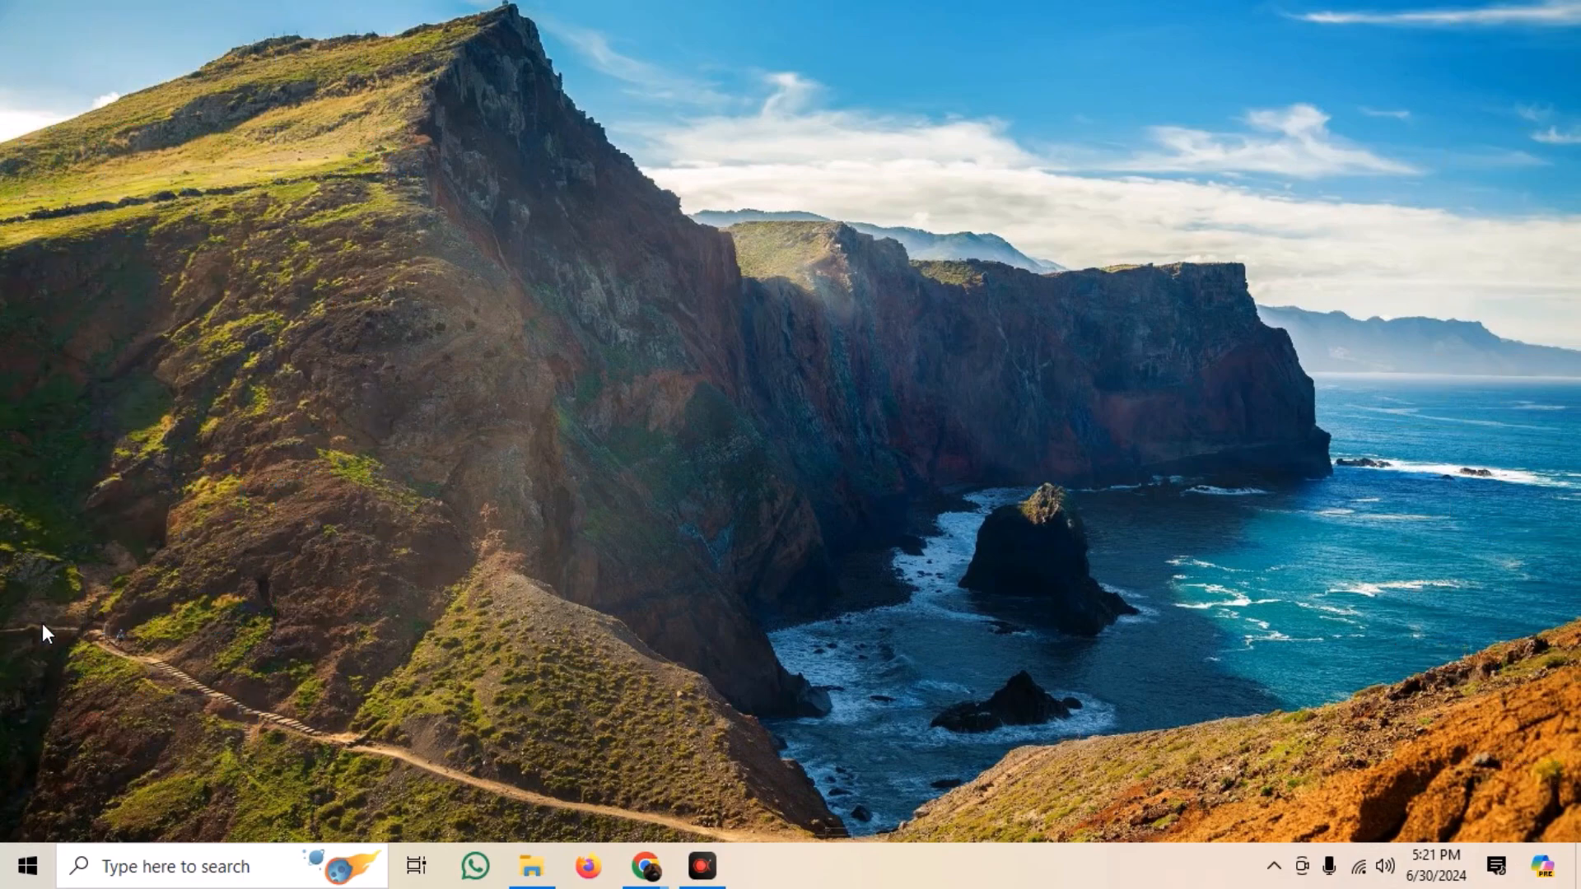
- Run VMware-workstation-full-17.5.2-23775571.exe from Downloads\Programs in File Explorer
{"action": "left_click", "coordinate": [532, 865]}
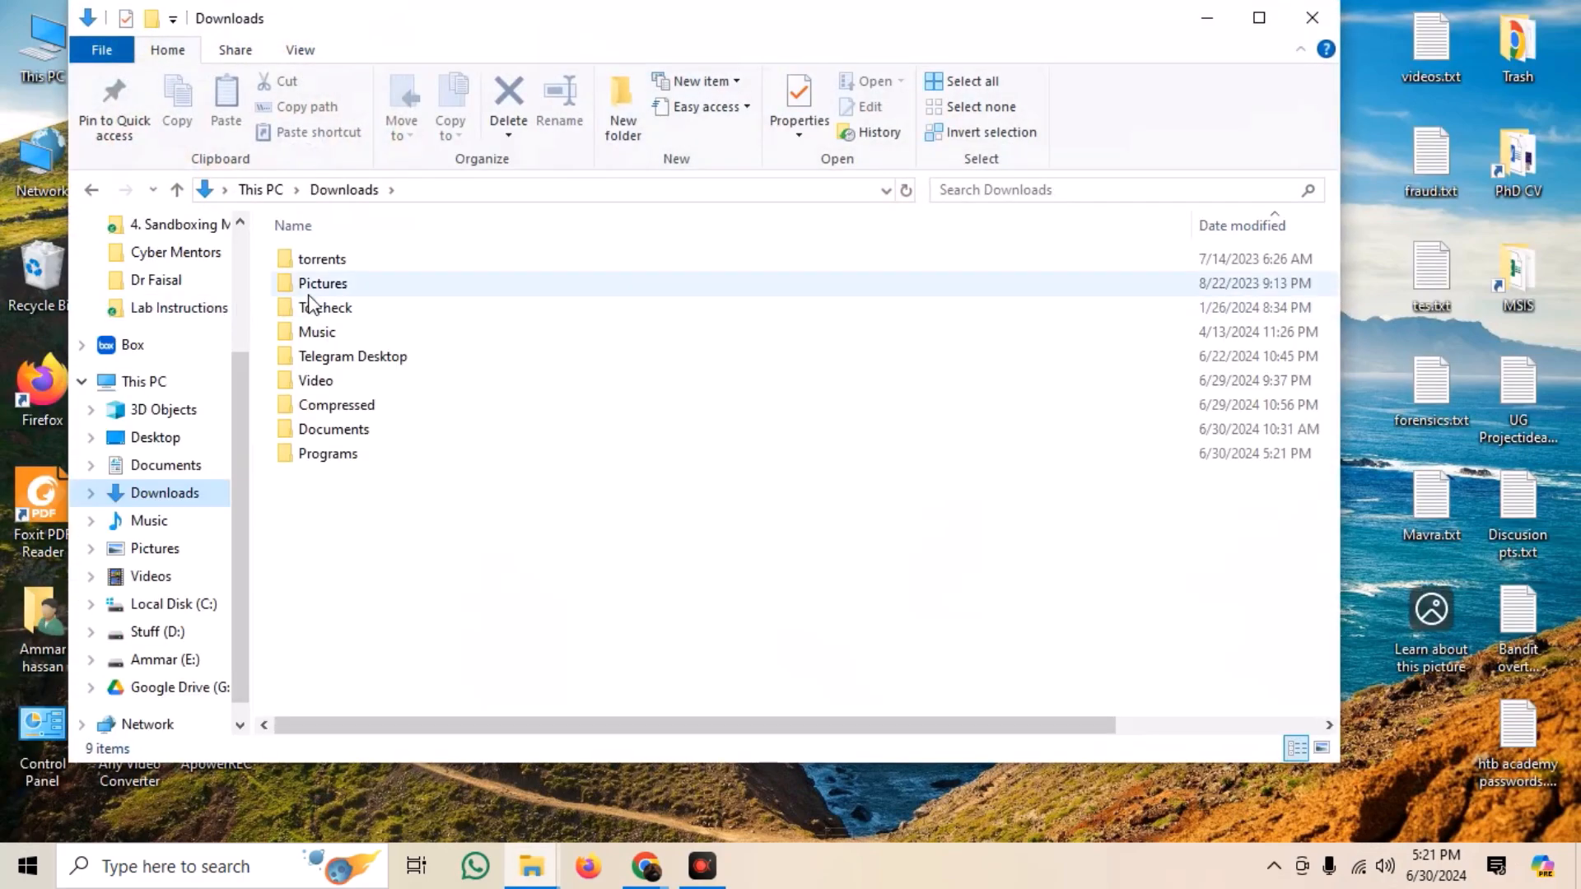
{"action": "left_click", "coordinate": [326, 453]}
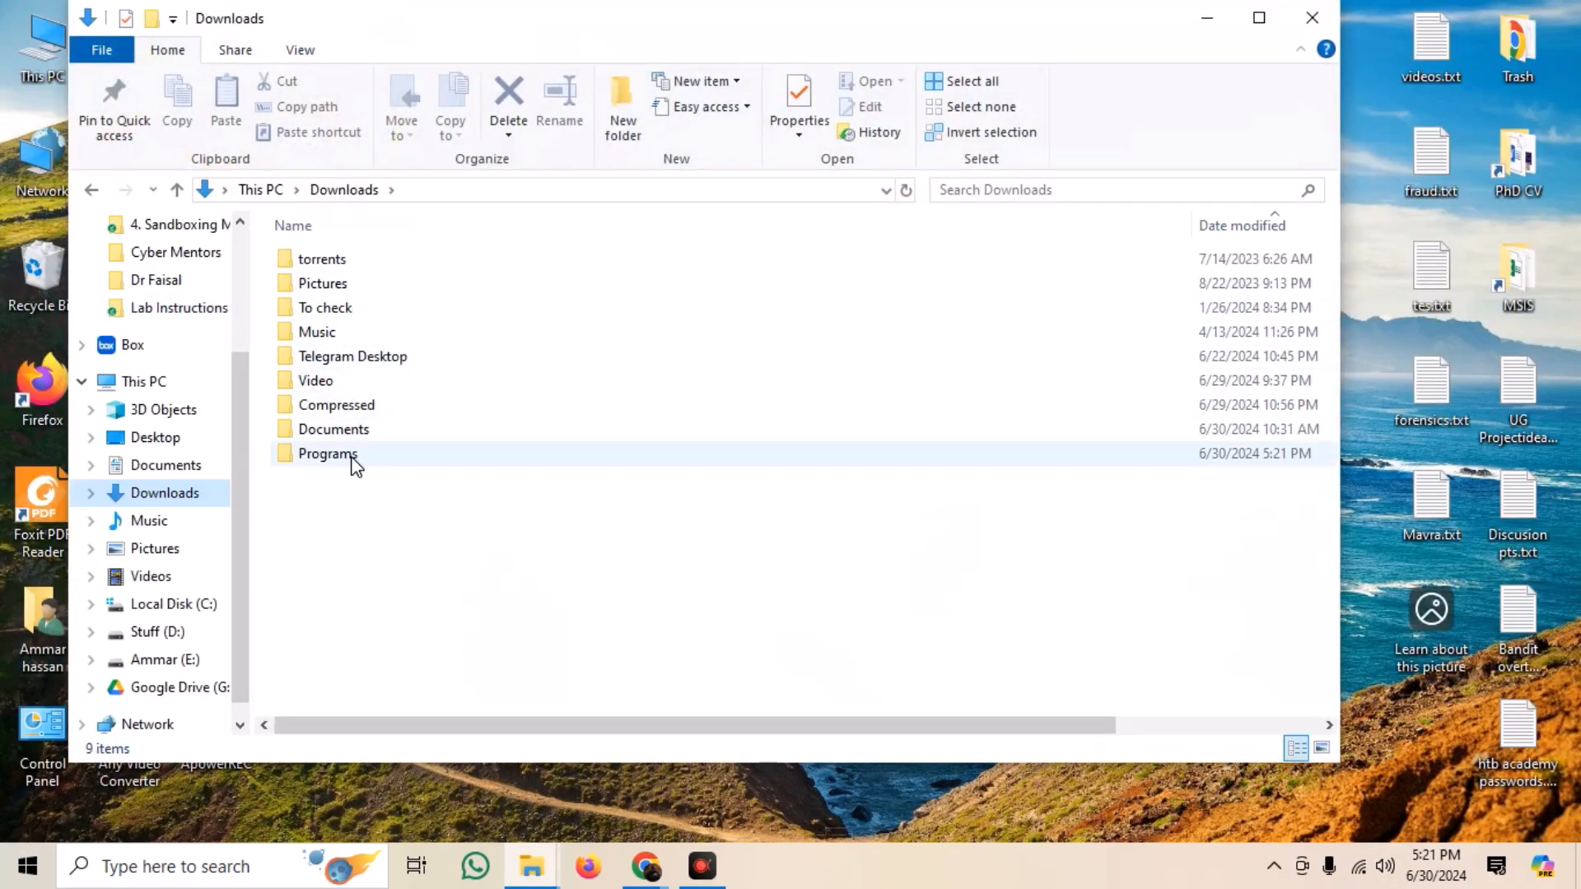
{"action": "double_click", "coordinate": [328, 453]}
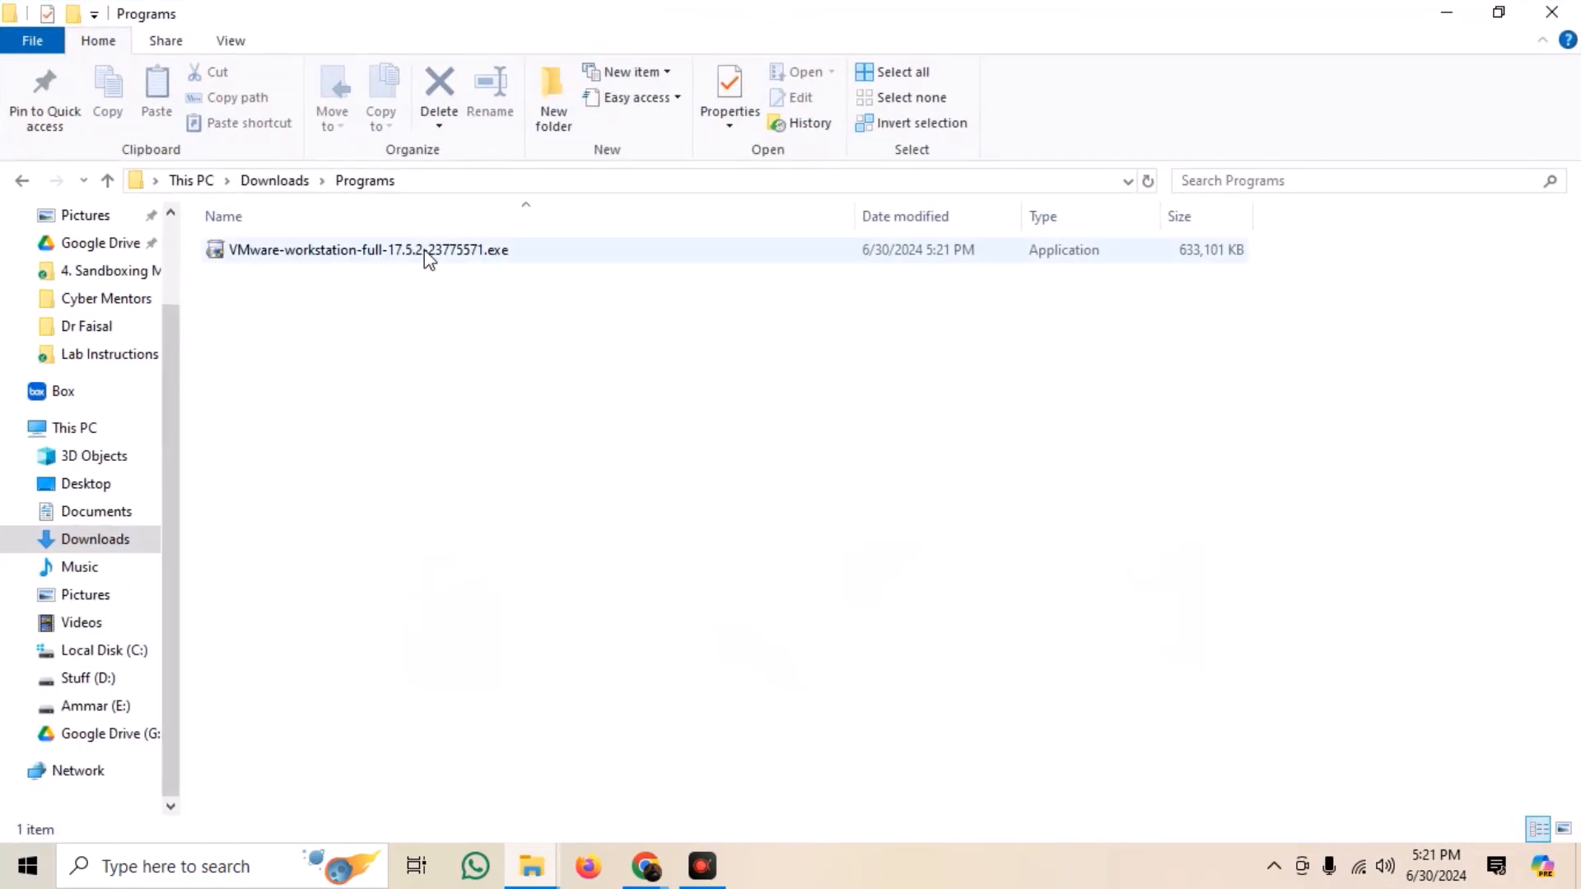
{"action": "left_click", "coordinate": [367, 249]}
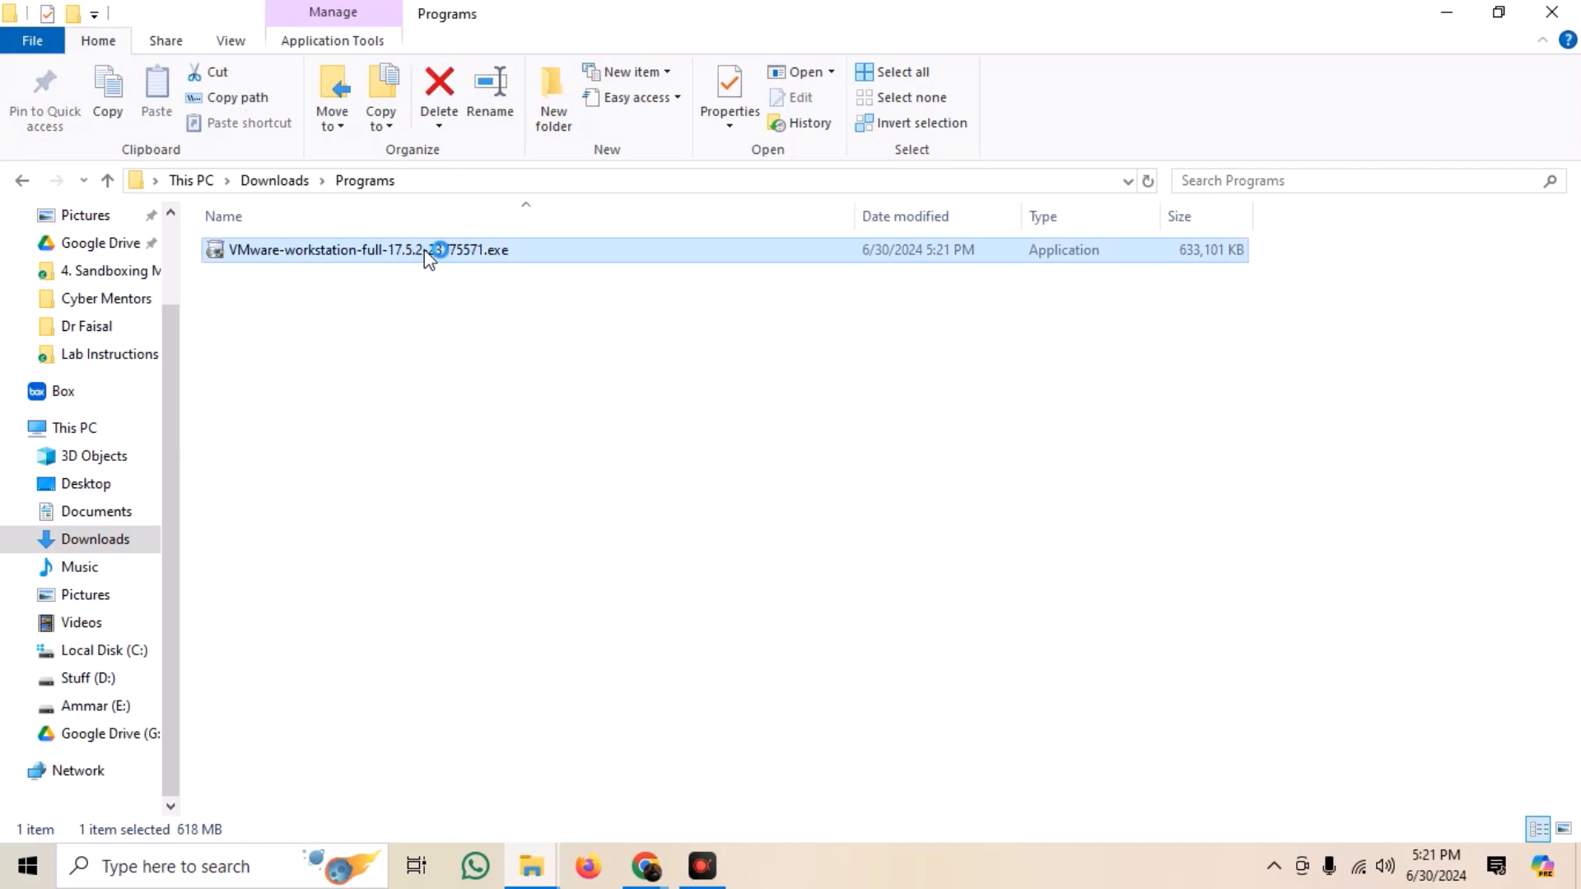
{"action": "double_click", "coordinate": [367, 248]}
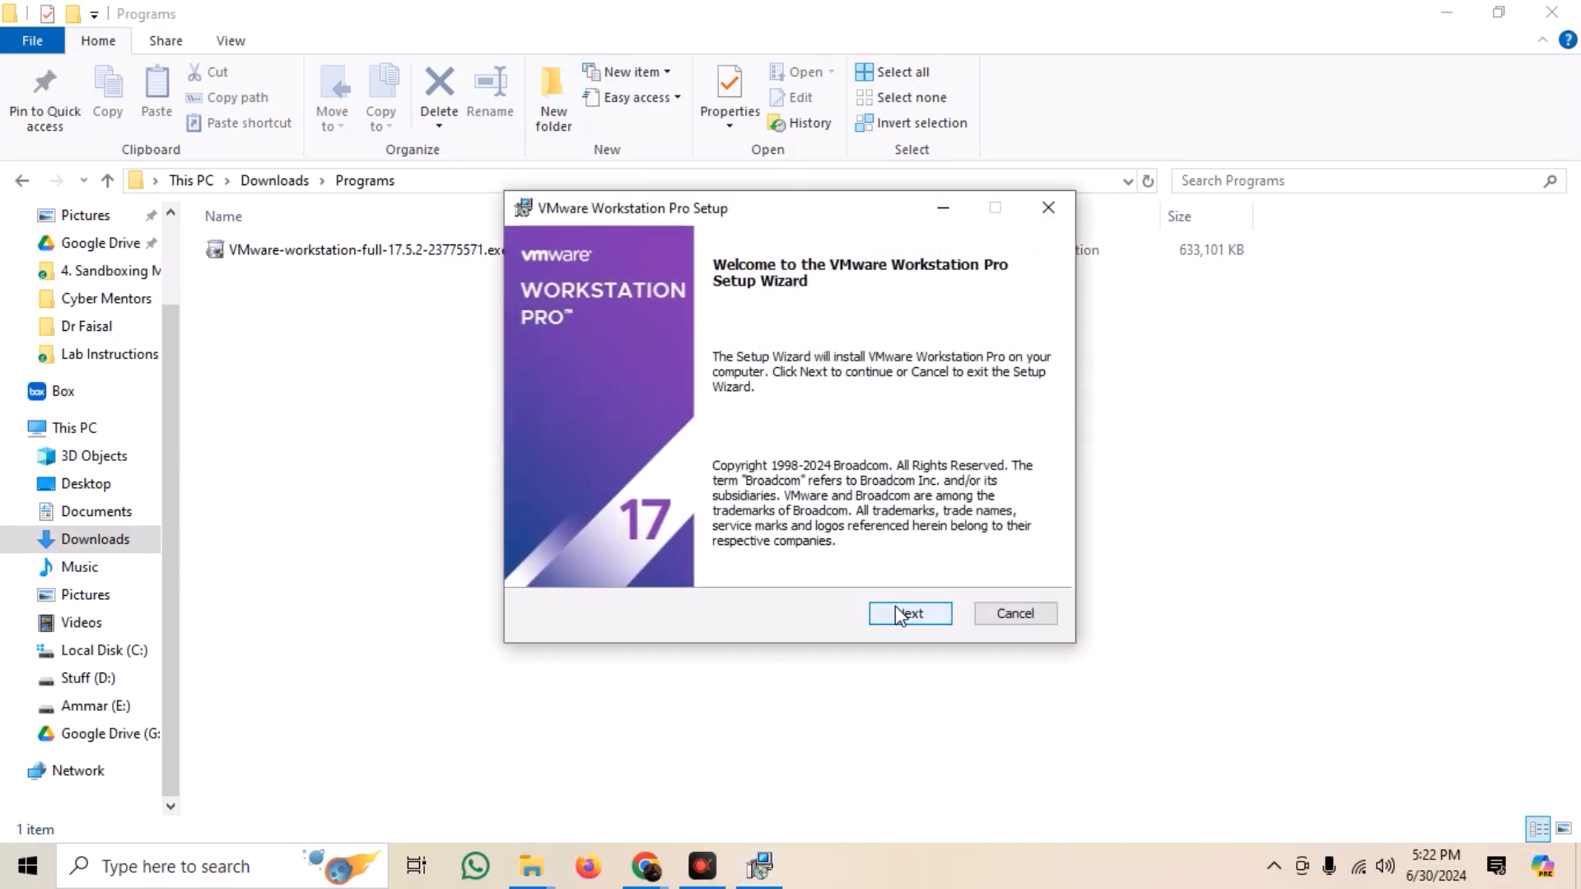
- Accept the EULA and keep the default install location and features in the setup wizard
{"action": "left_click", "coordinate": [910, 613]}
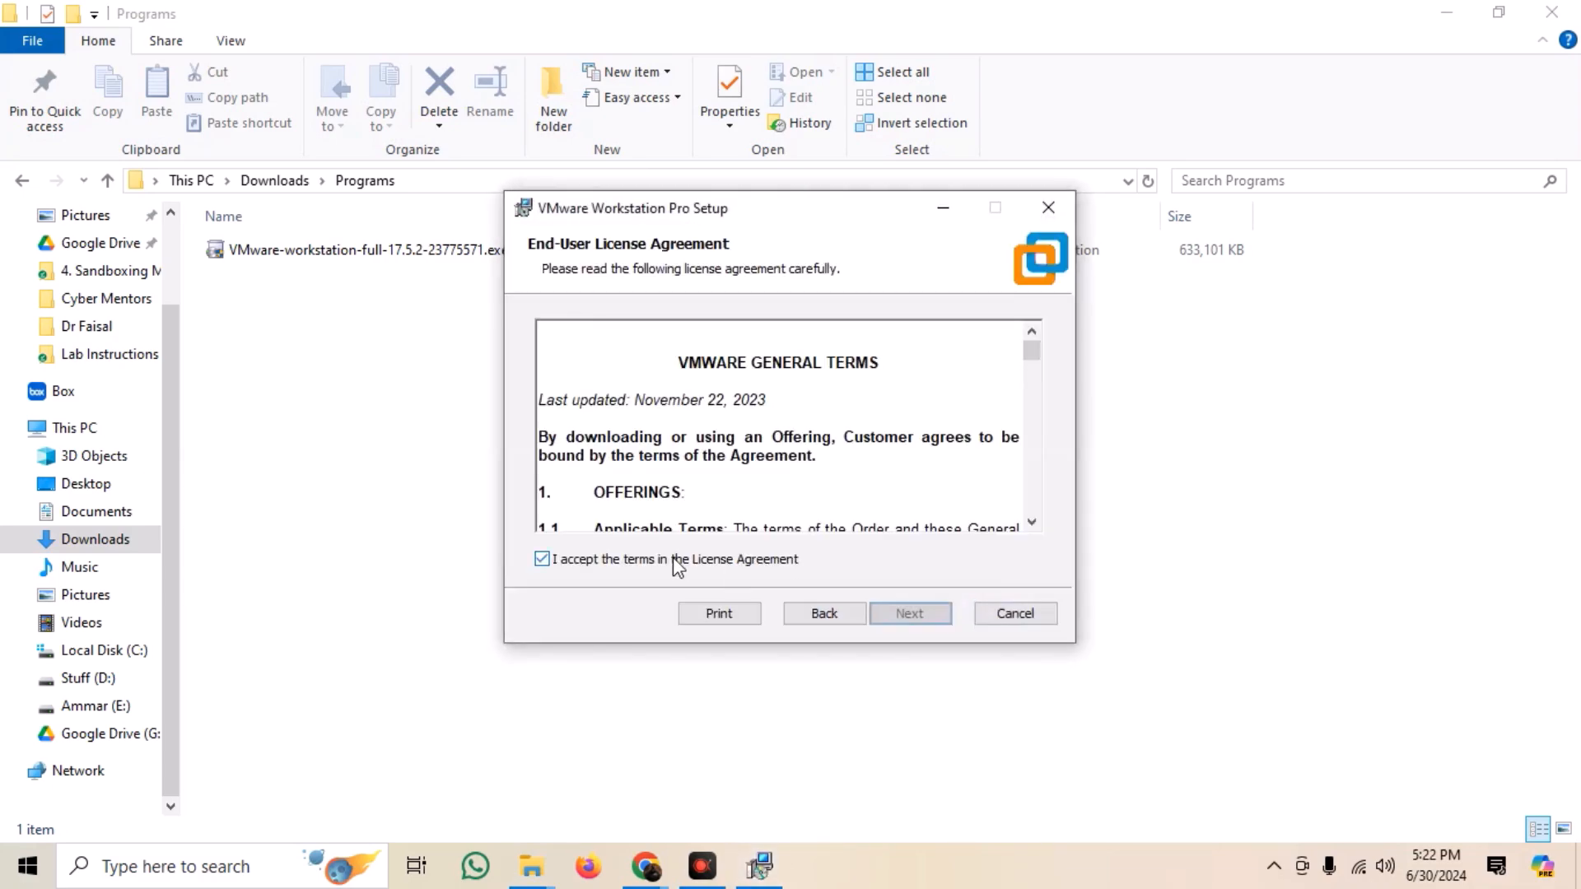
{"action": "scroll", "scroll_direction": "down", "scroll_amount": 3}
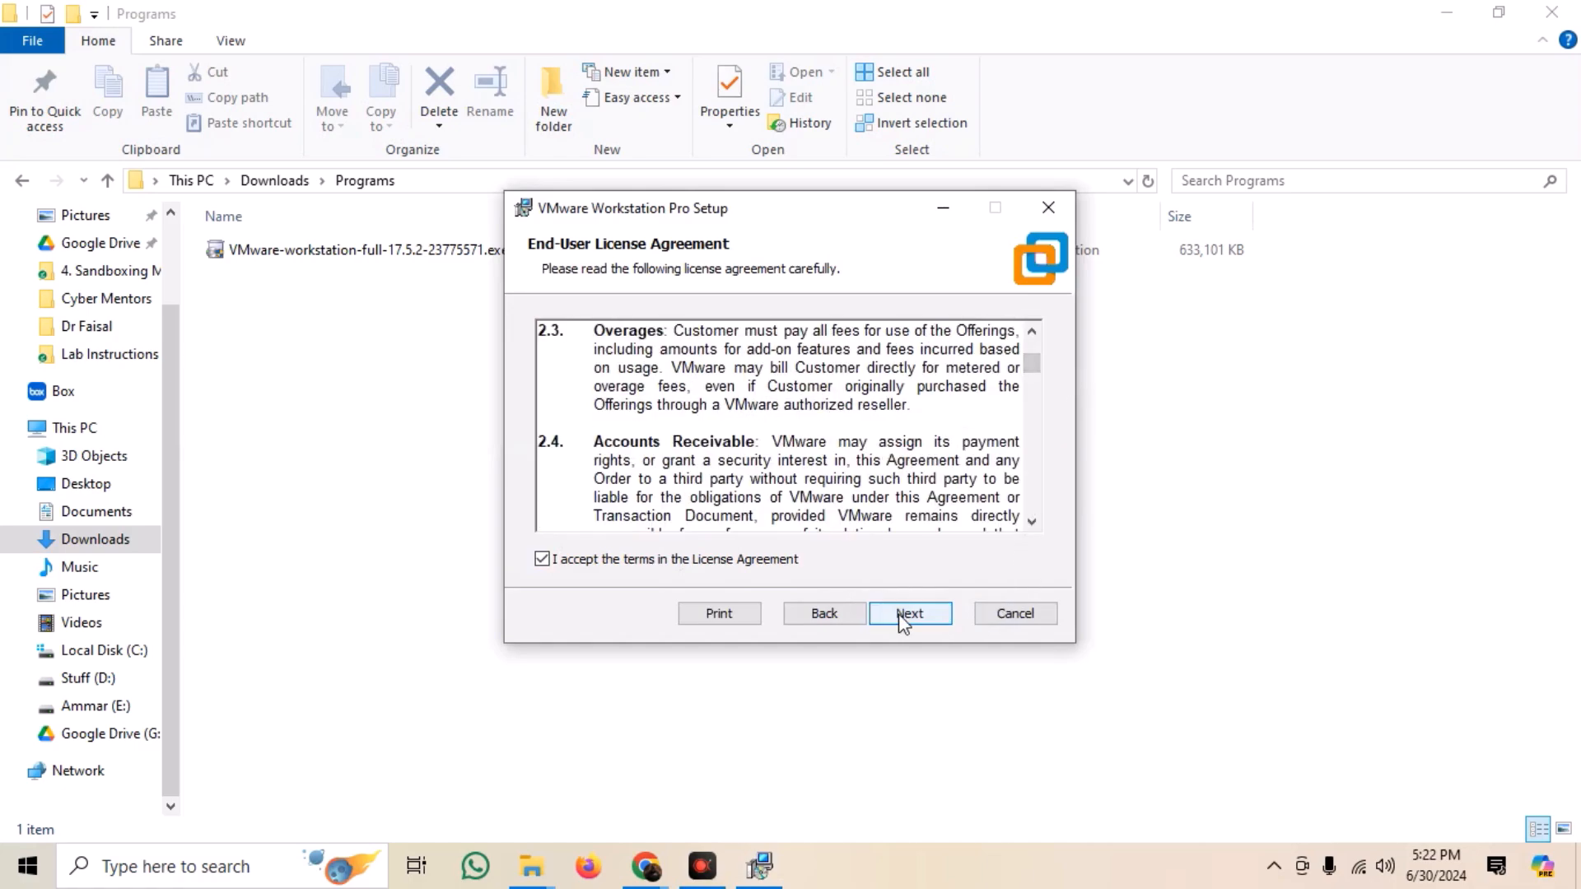
{"action": "left_click", "coordinate": [910, 613]}
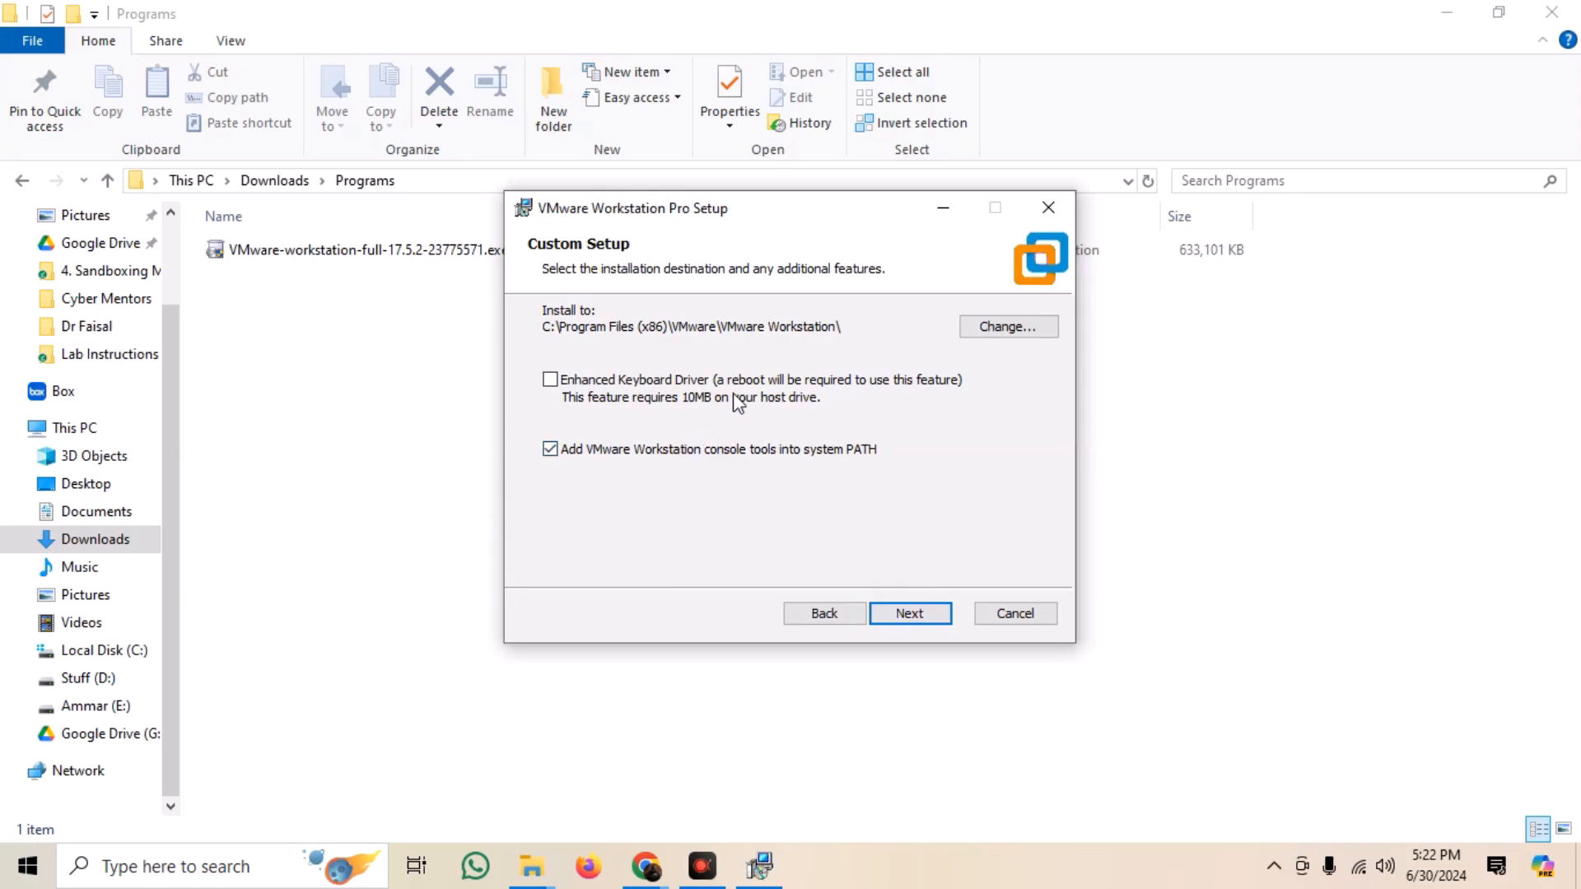
{"action": "left_click", "coordinate": [909, 613]}
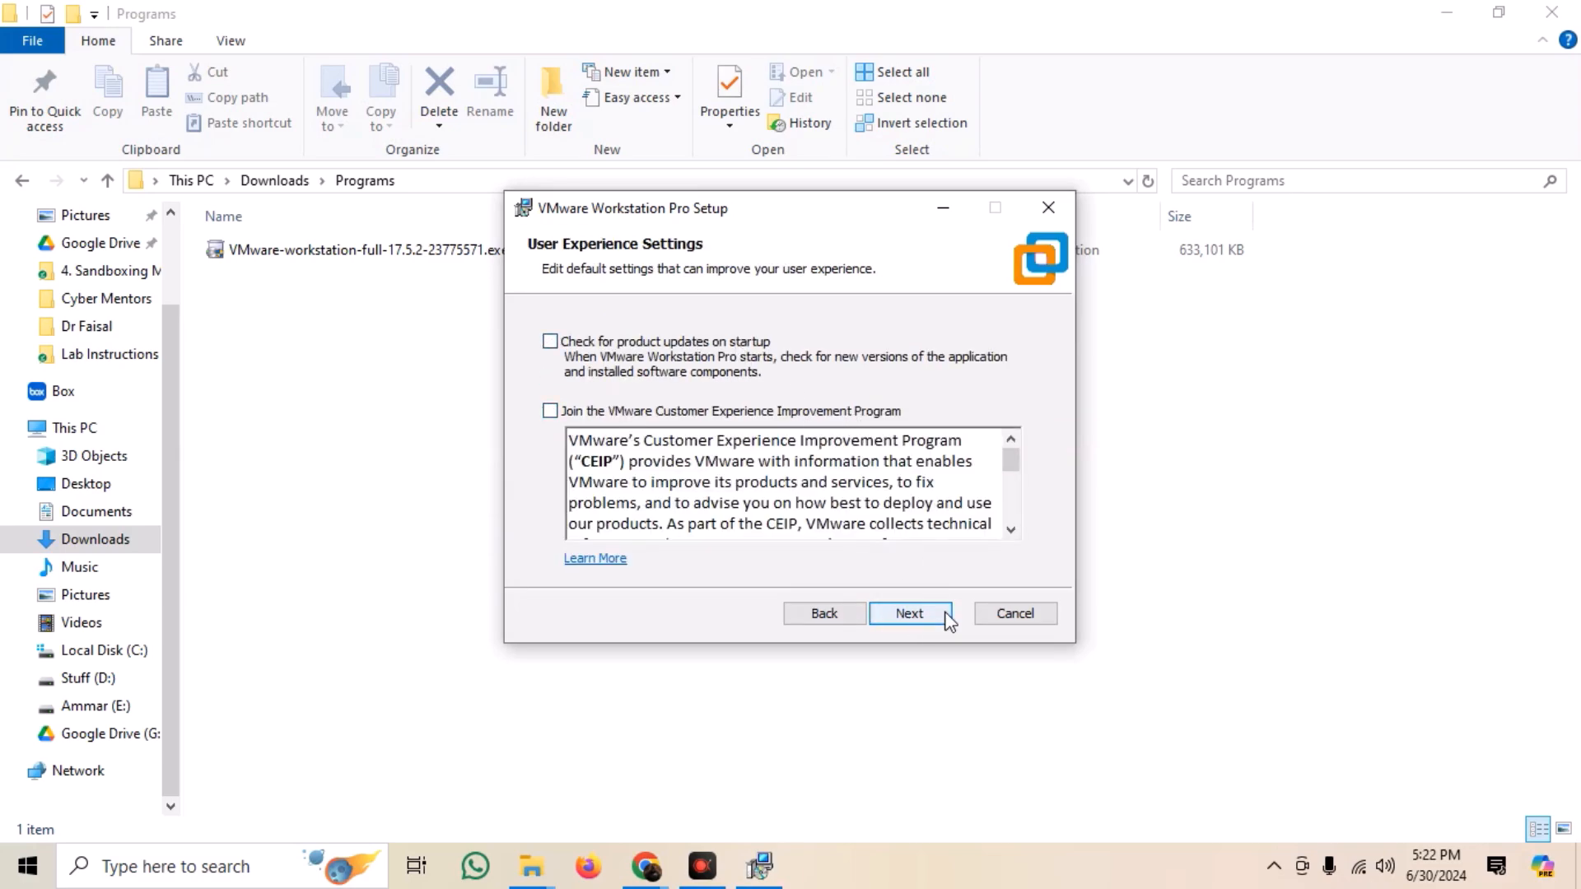
- Install with update checks and experience program off, skip the license key, answer the restart prompt
{"action": "left_click", "coordinate": [910, 612]}
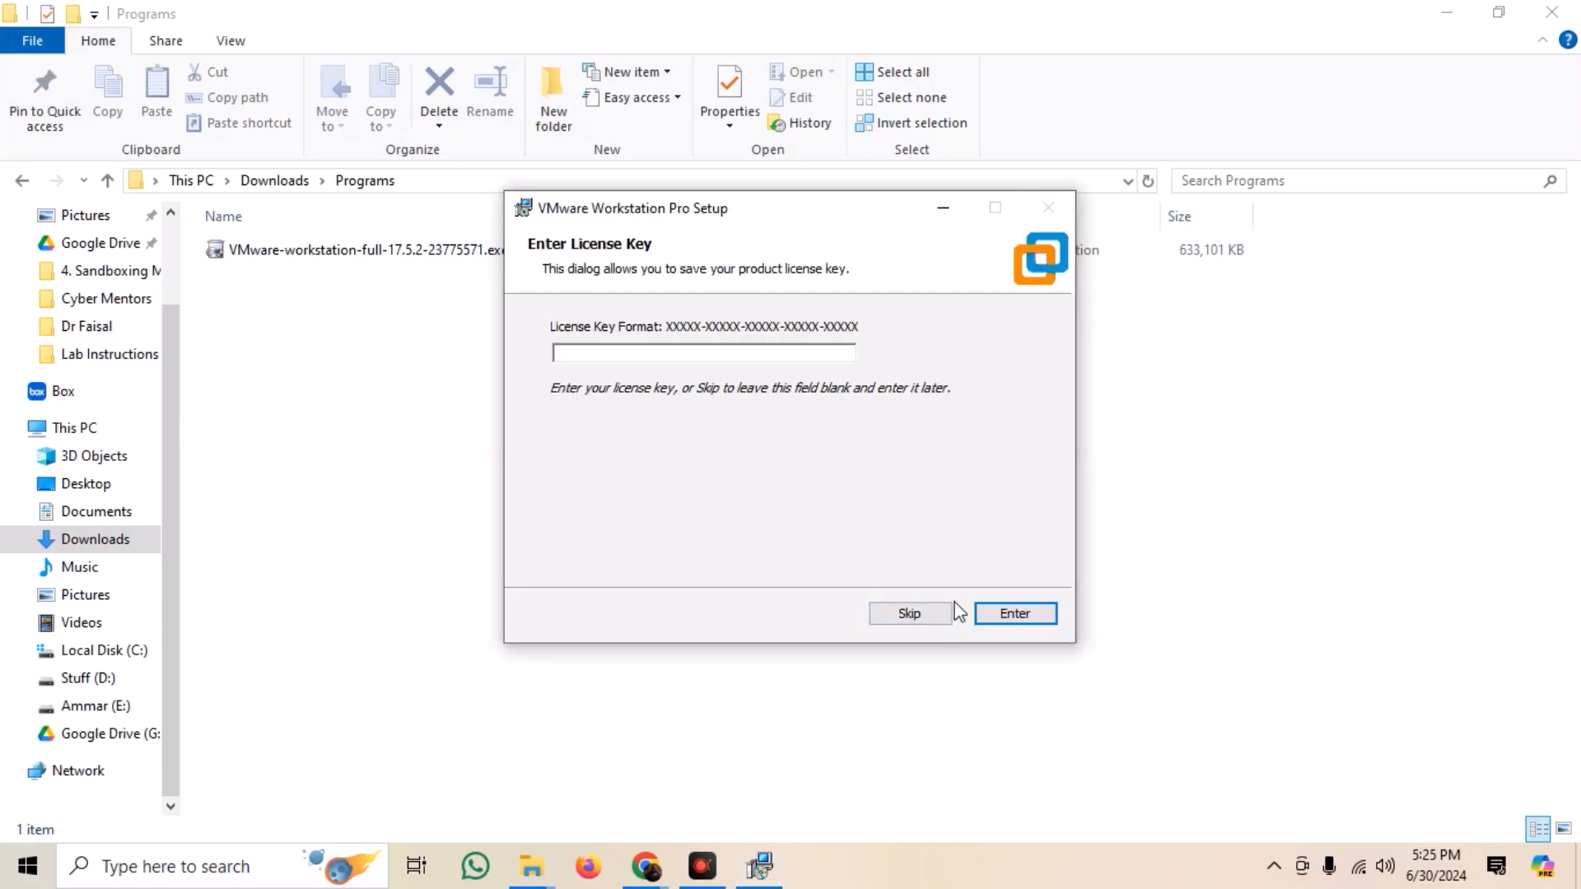
{"action": "left_click", "coordinate": [908, 613]}
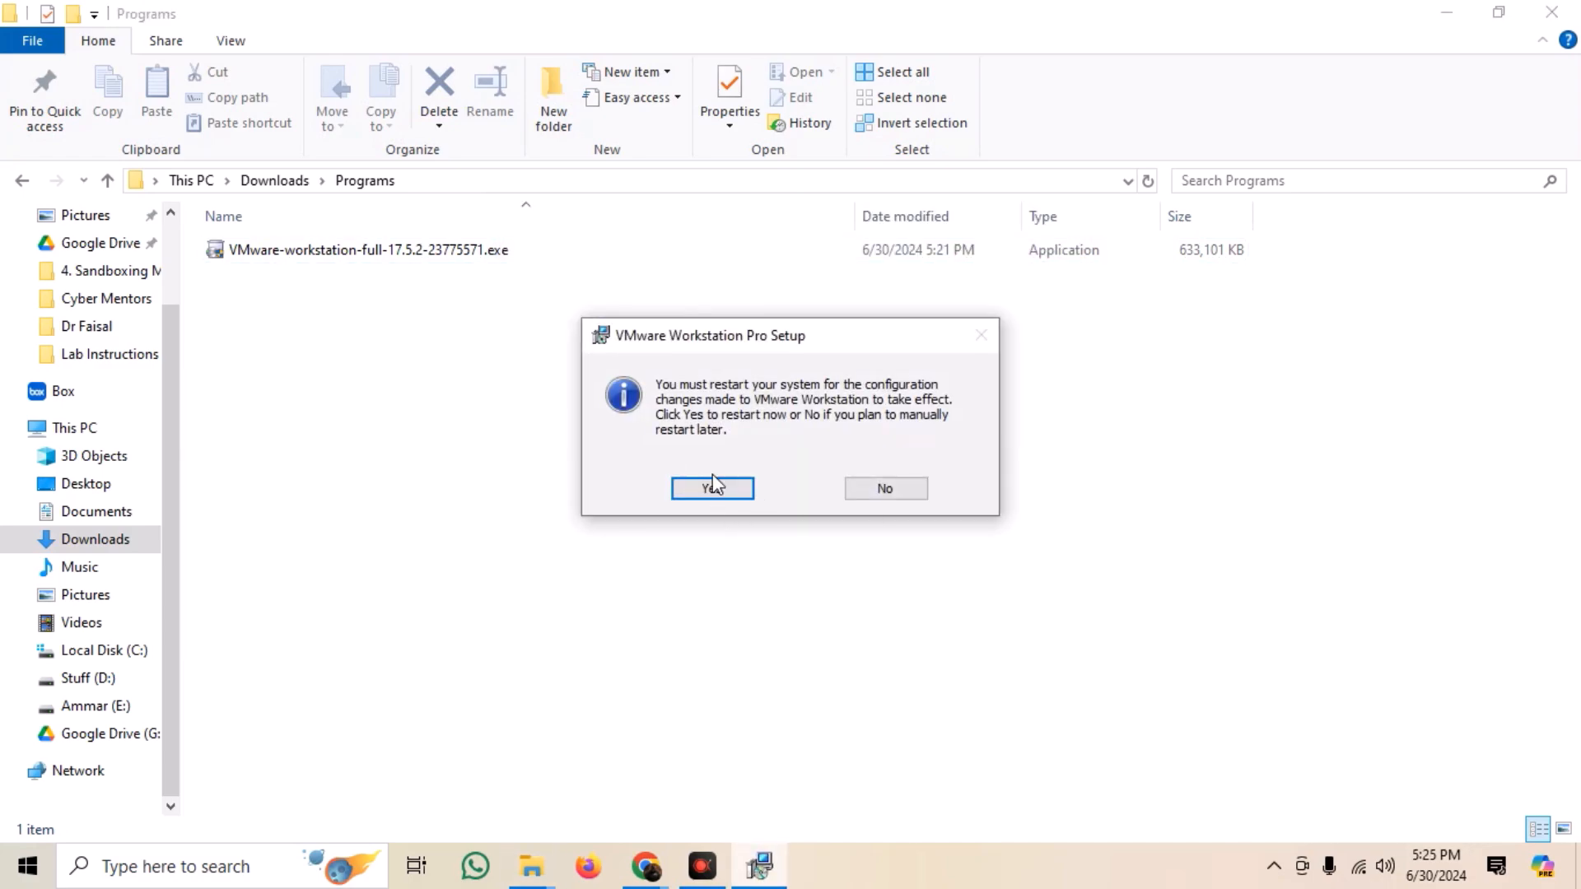
{"action": "left_click", "coordinate": [885, 487]}
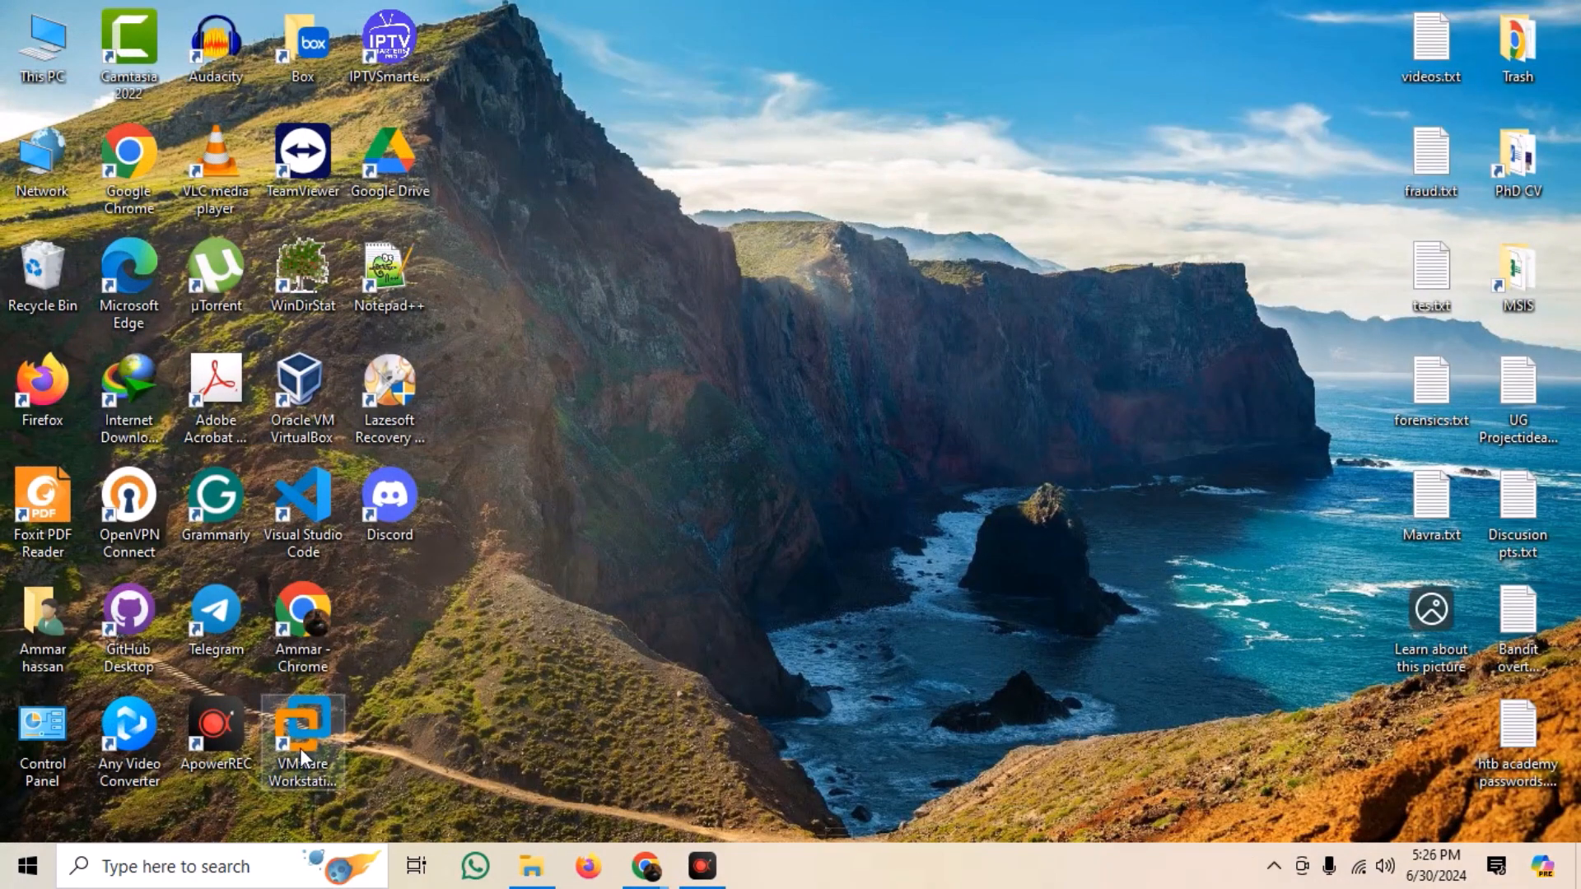
- Launch VMware Workstation Pro from its new desktop shortcut, showing no virtual machines
{"action": "left_click", "coordinate": [301, 727]}
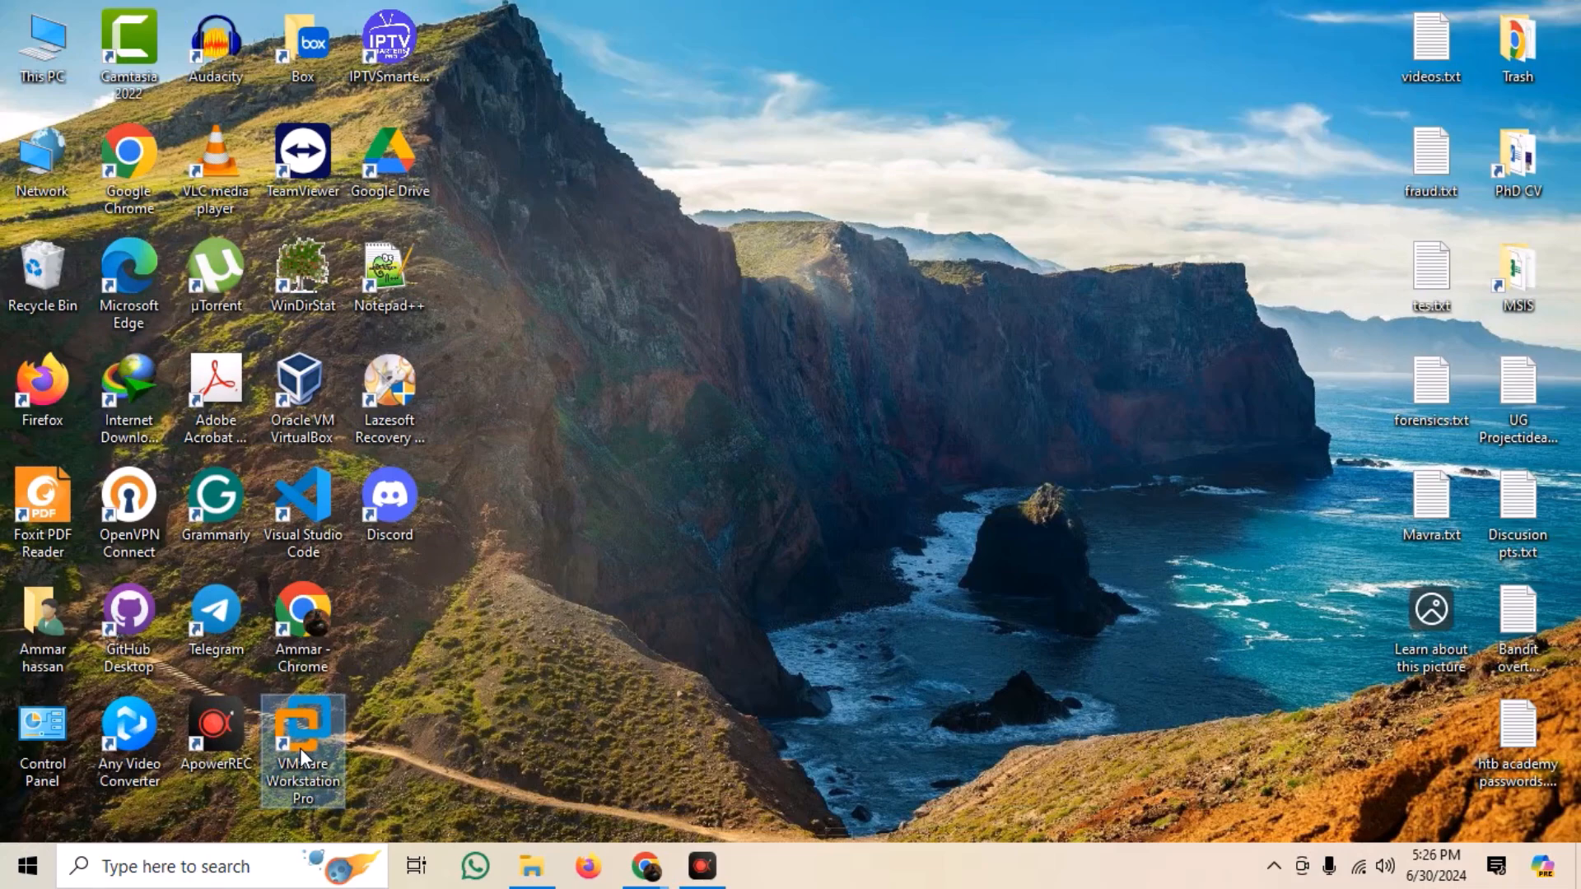
{"action": "double_click", "coordinate": [303, 736]}
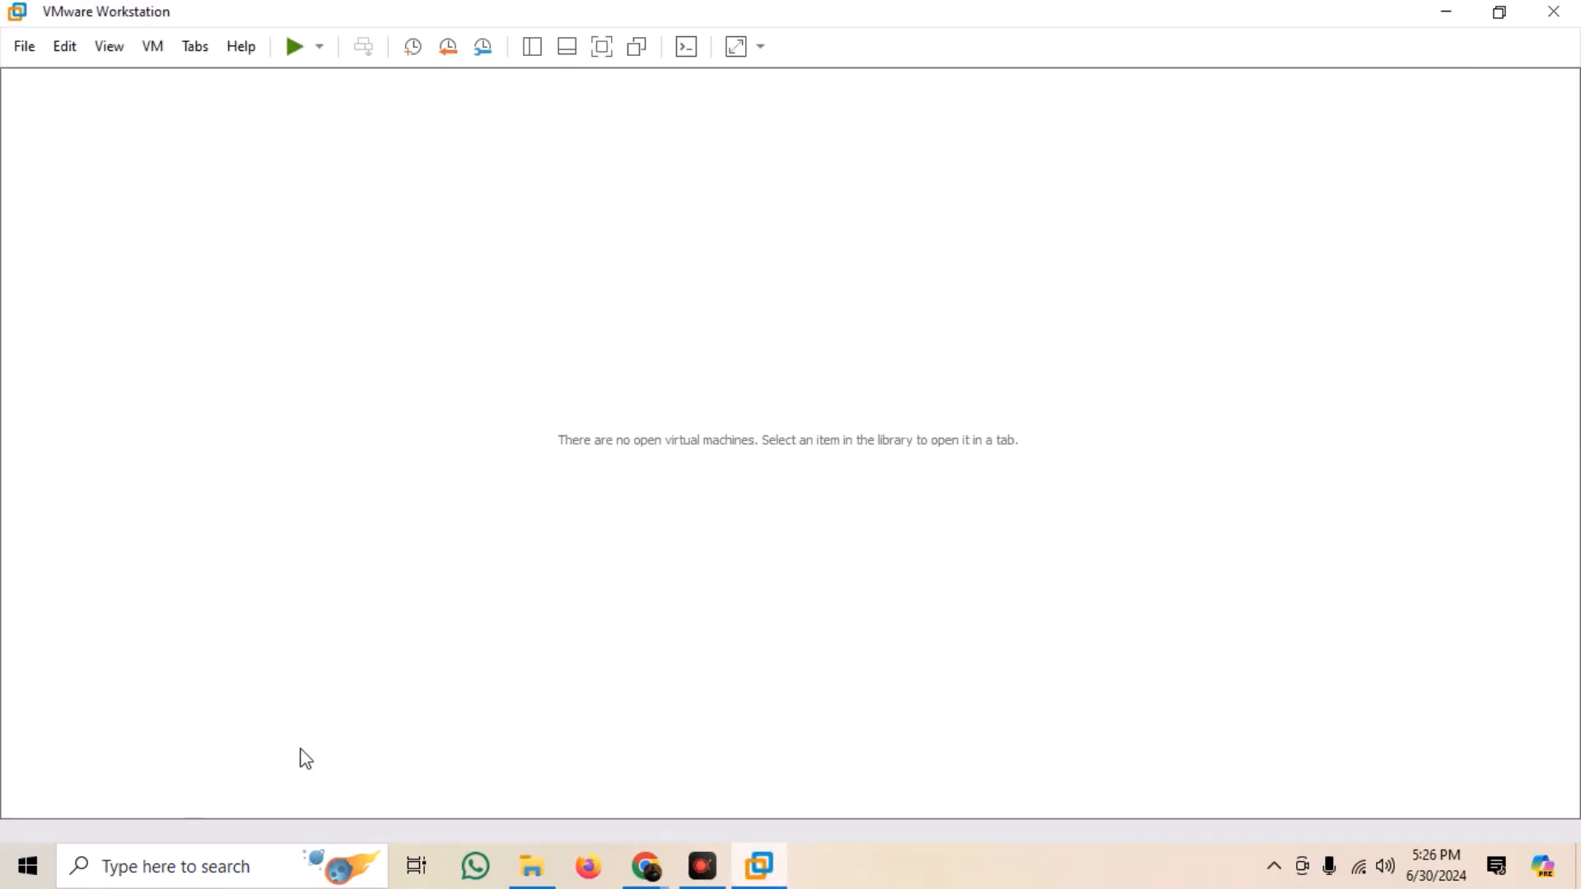